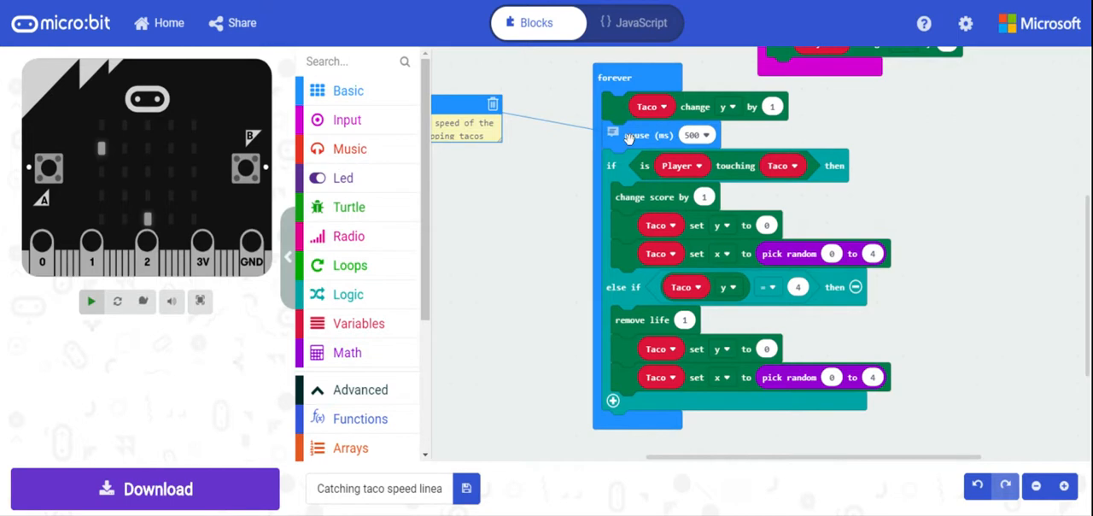
mouse_move(520, 222)
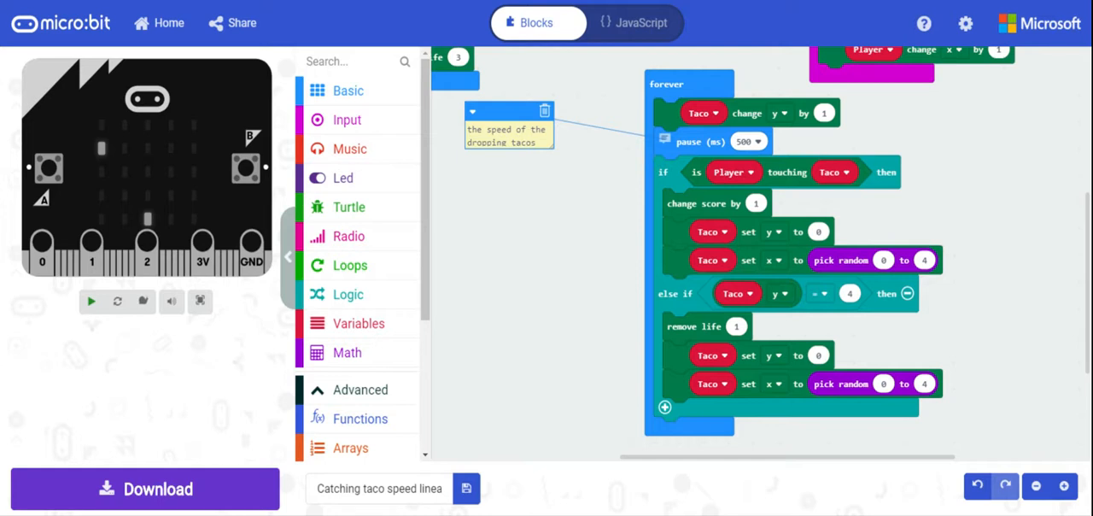
mouse_move(540, 188)
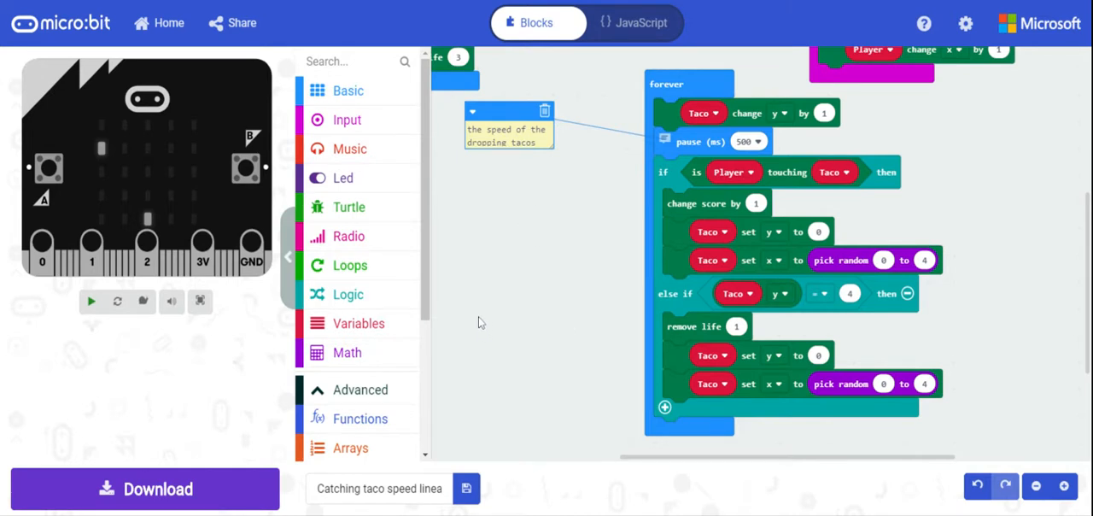
mouse_move(414, 358)
type("y =")
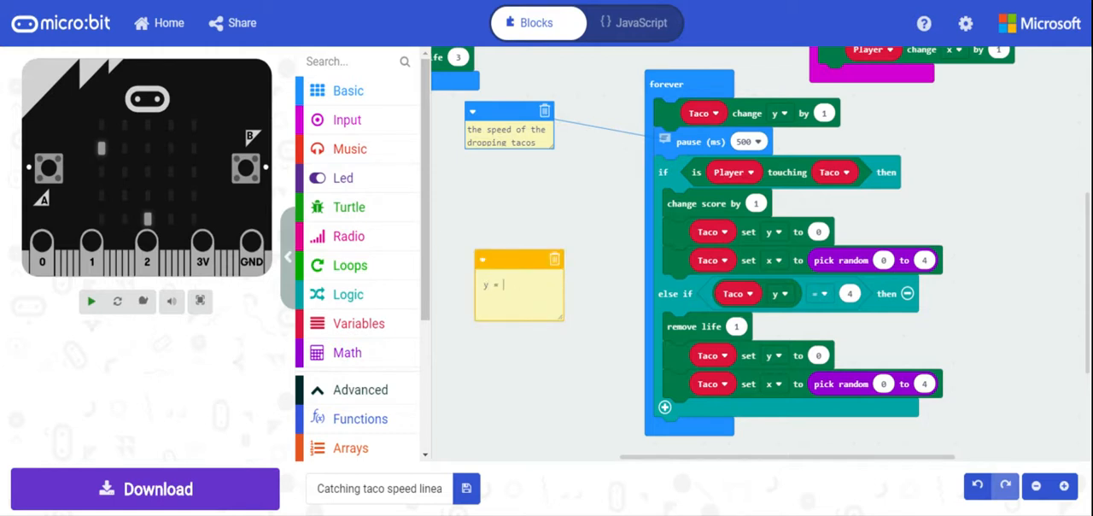
Step: Write a comment note: y = mx + b, wait time = (-1)factor (score) + 500, and widen it
type("m")
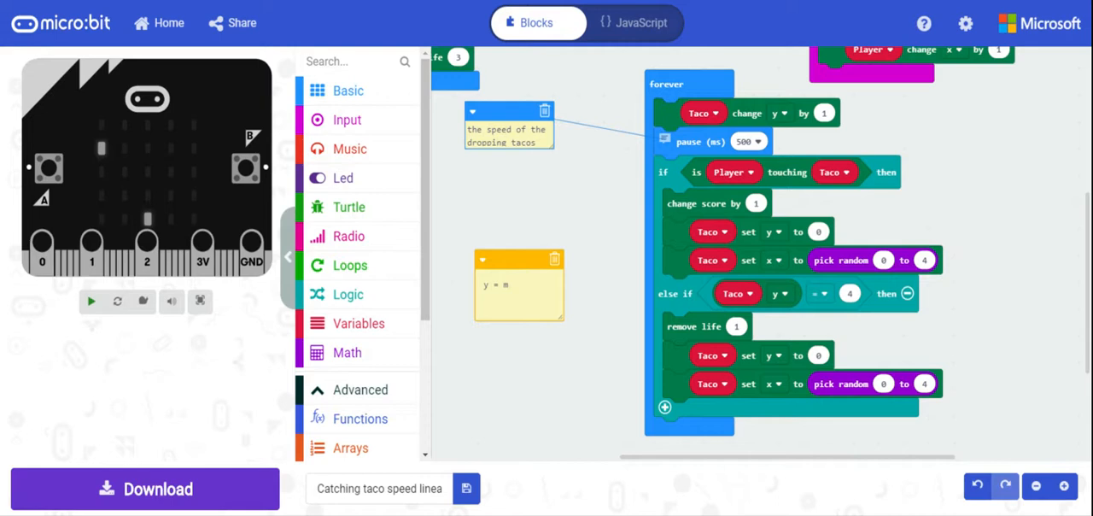
type("x =")
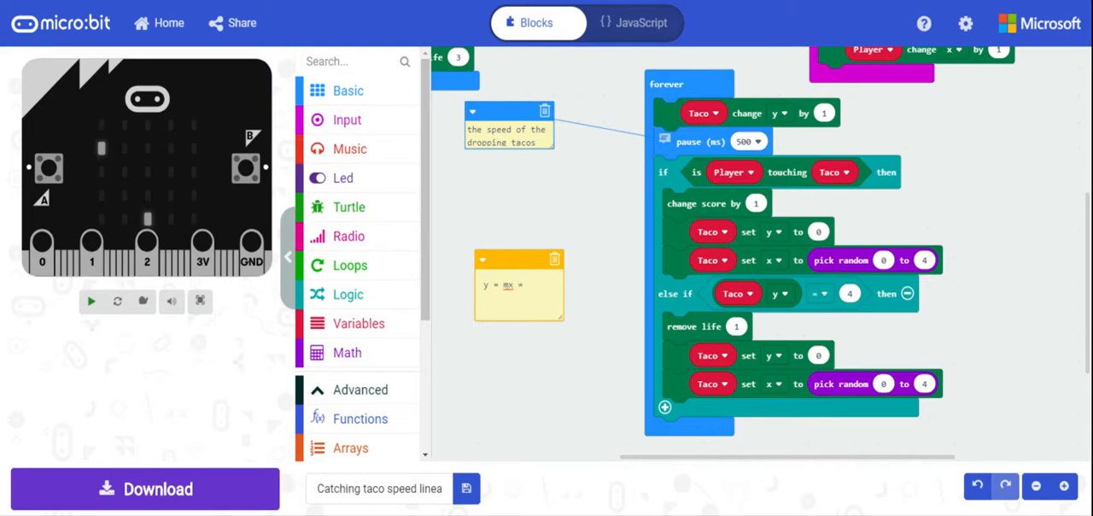
type("+b")
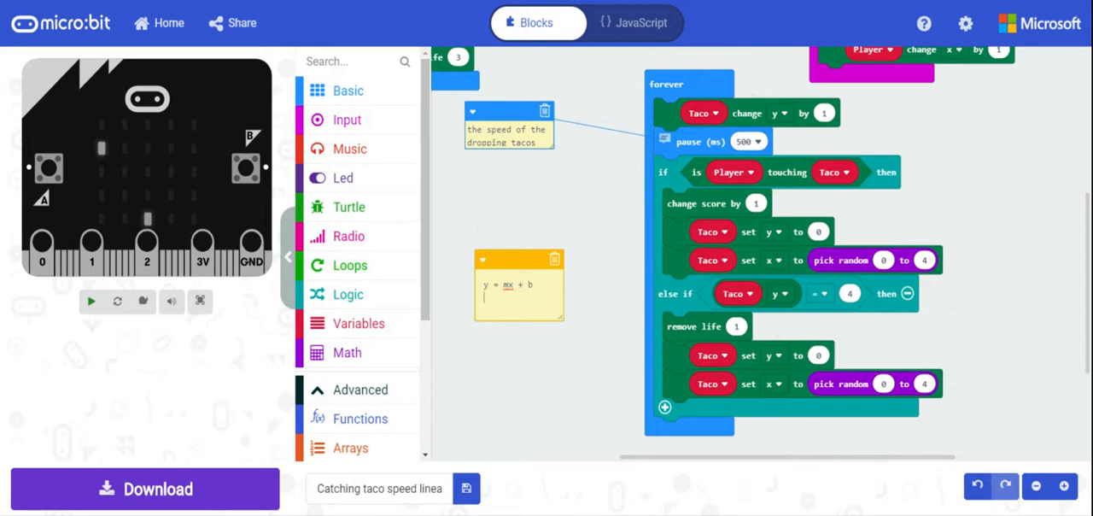
type("sp")
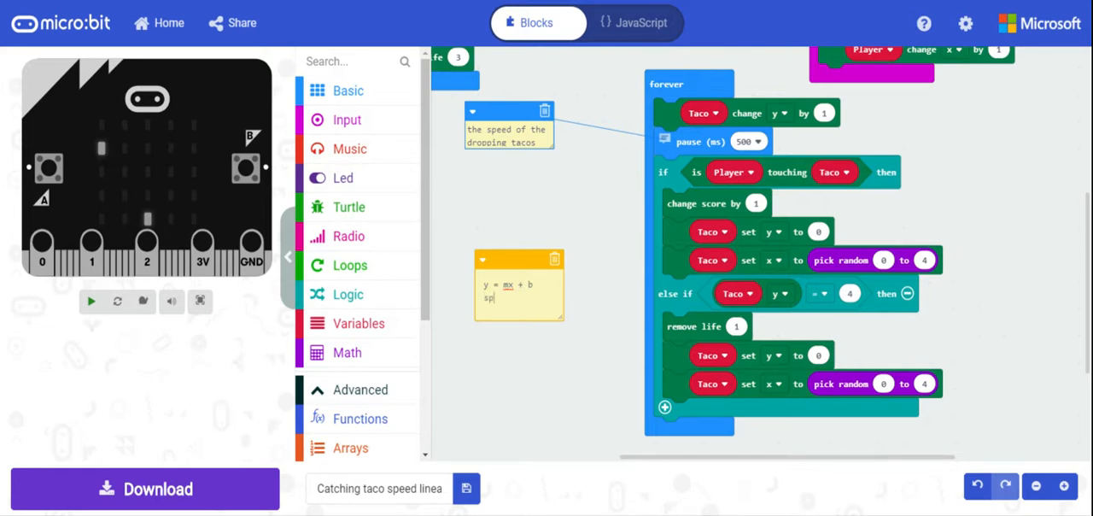
type("speed =")
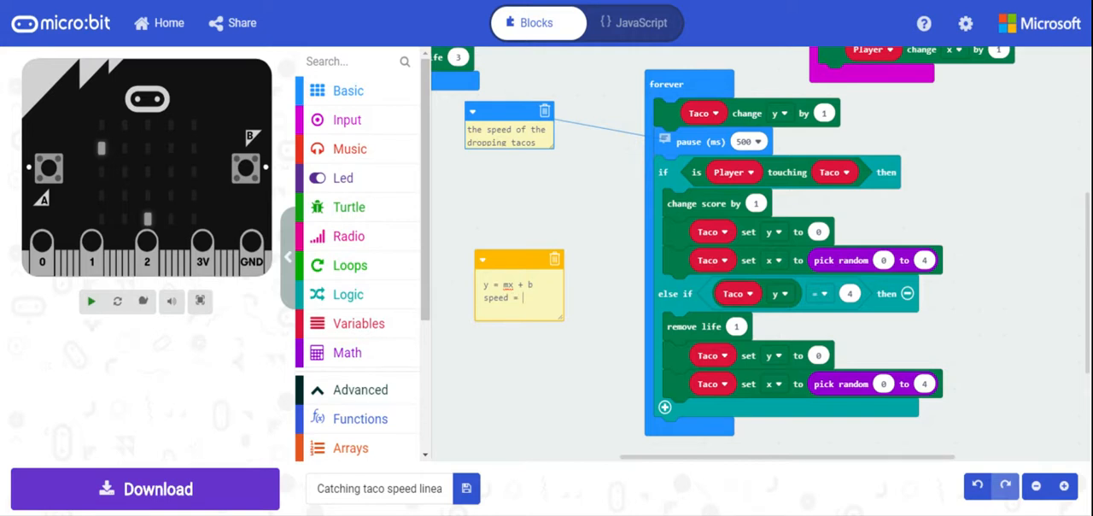
type("factor")
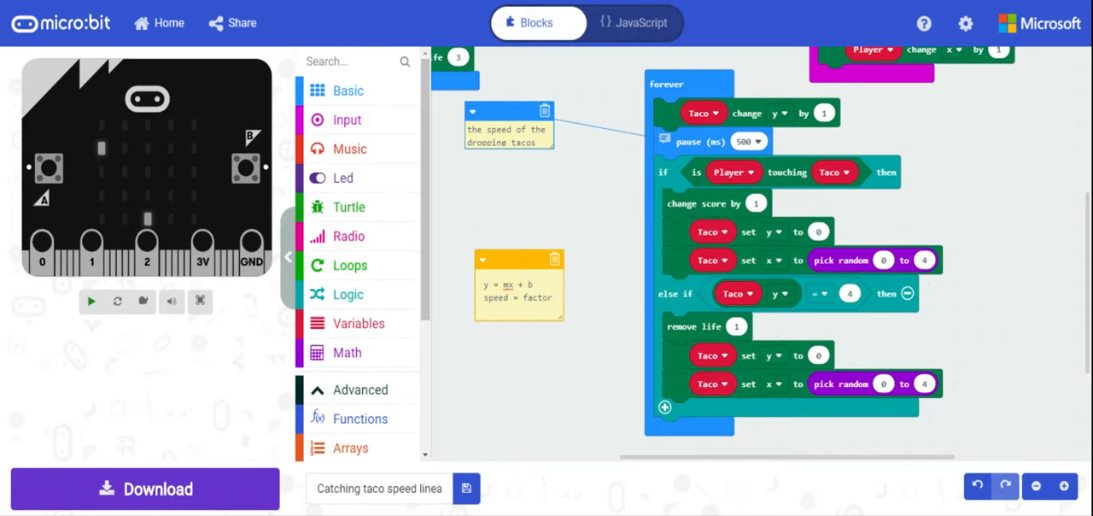
type("(soc")
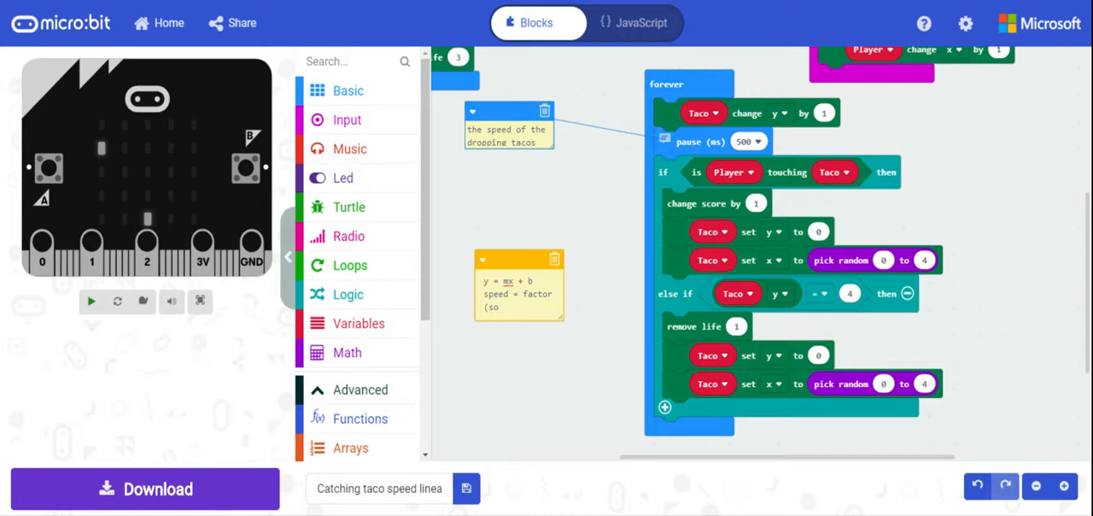
type("scro")
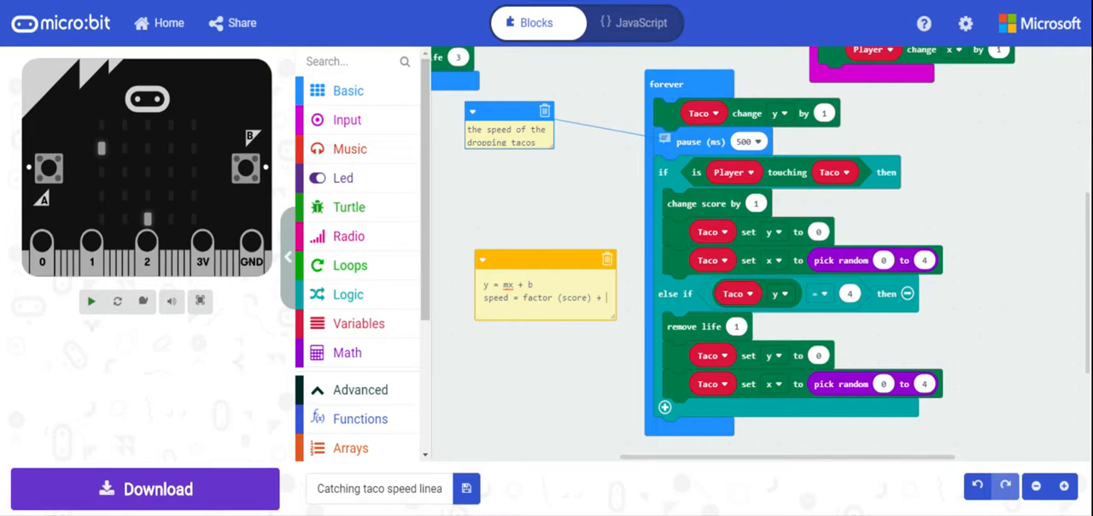
type("5")
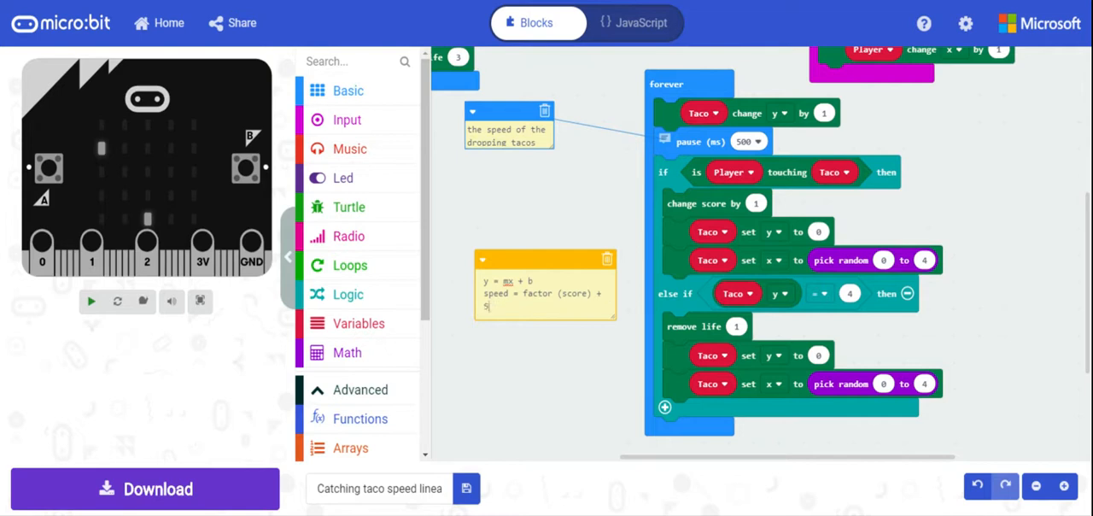
type("00")
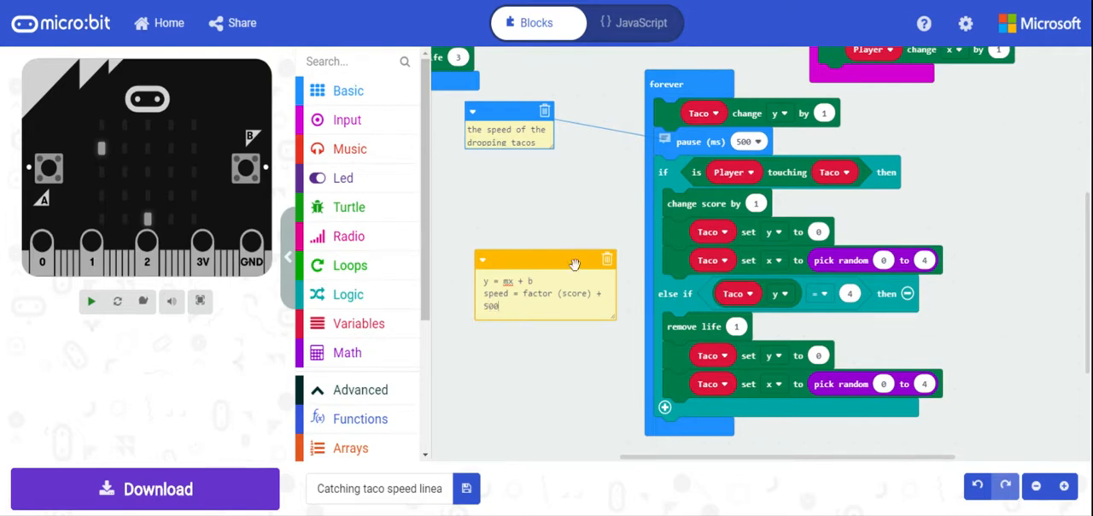
left_click_drag(574, 261, 574, 239)
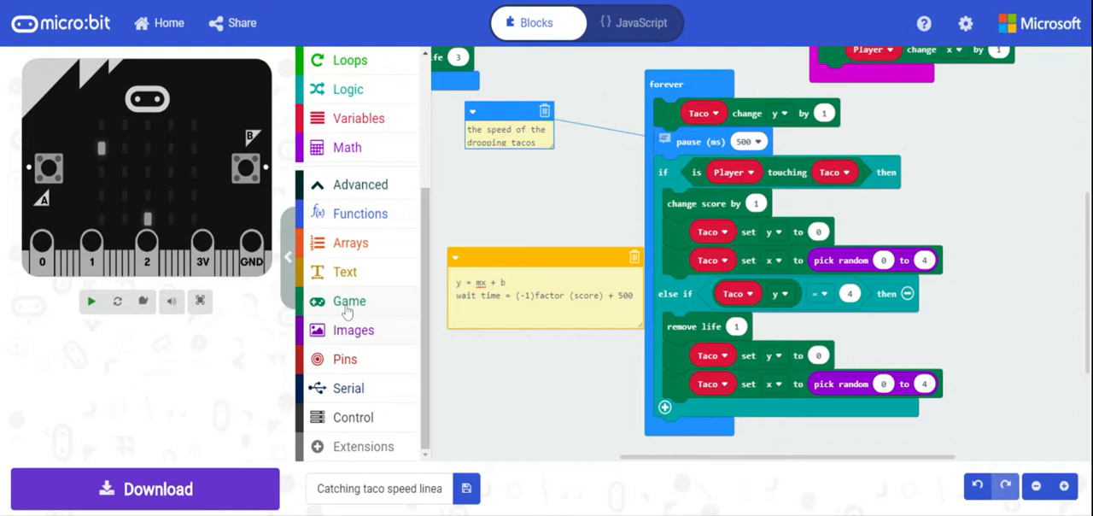
Step: Drop a Math subtraction block into the pause slot with 500 as the first value
left_click(348, 300)
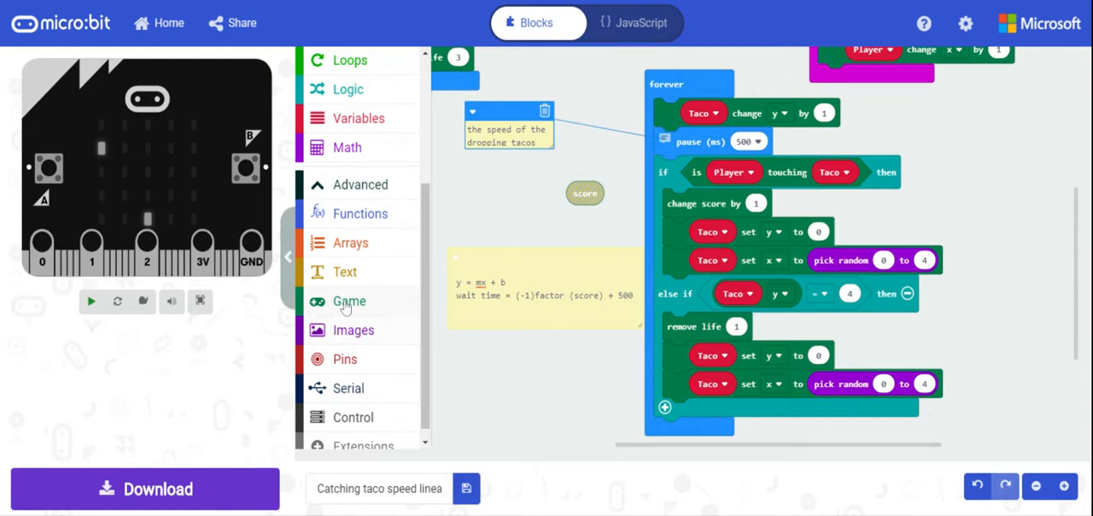
left_click(349, 301)
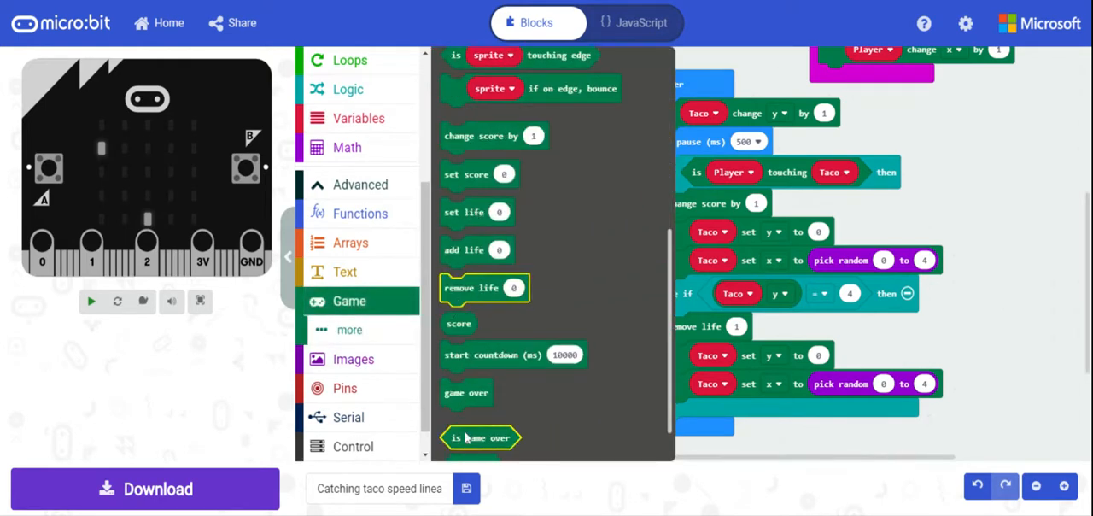
scroll("down", 3)
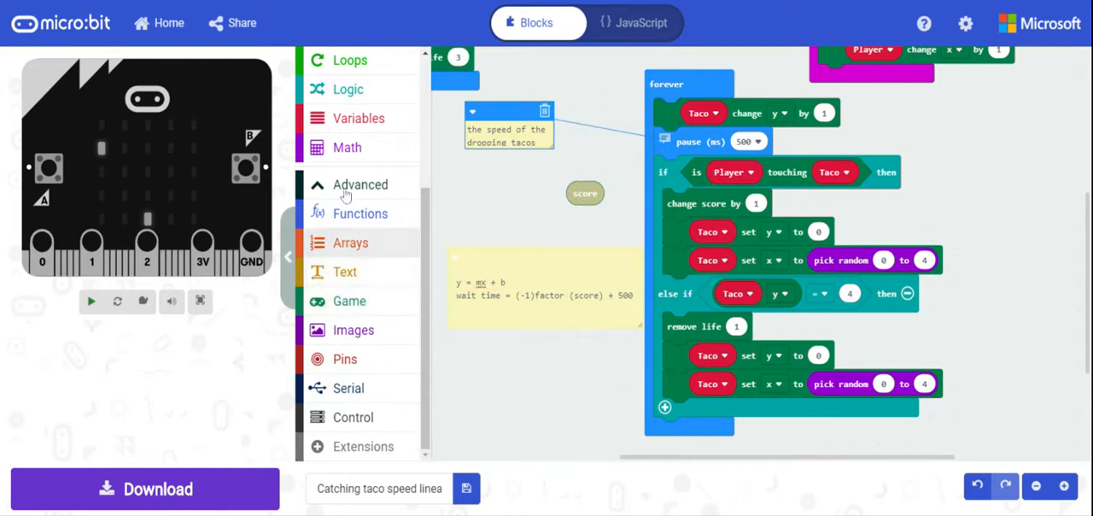
left_click(346, 147)
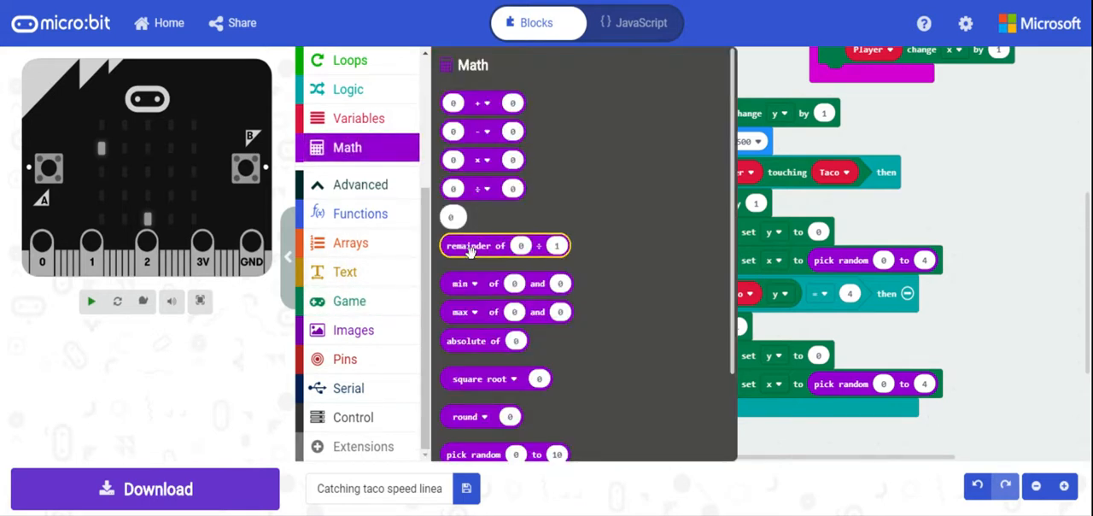
mouse_move(482, 103)
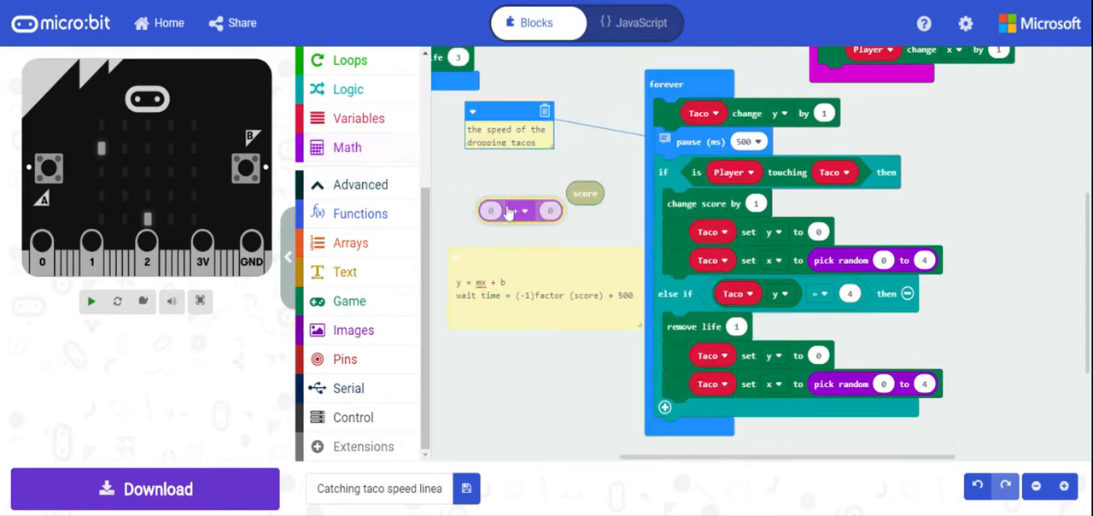
left_click(519, 212)
type("500")
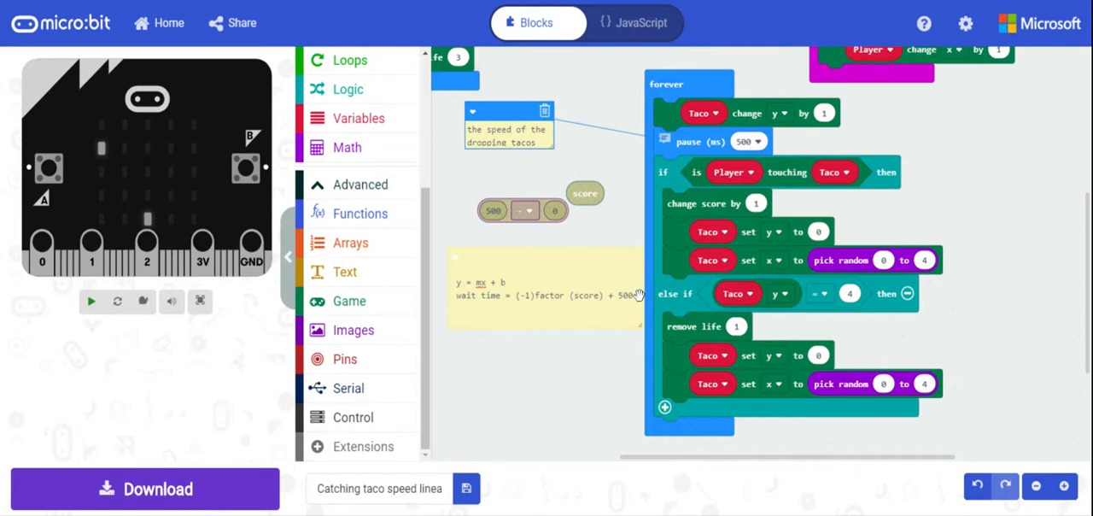
mouse_move(533, 298)
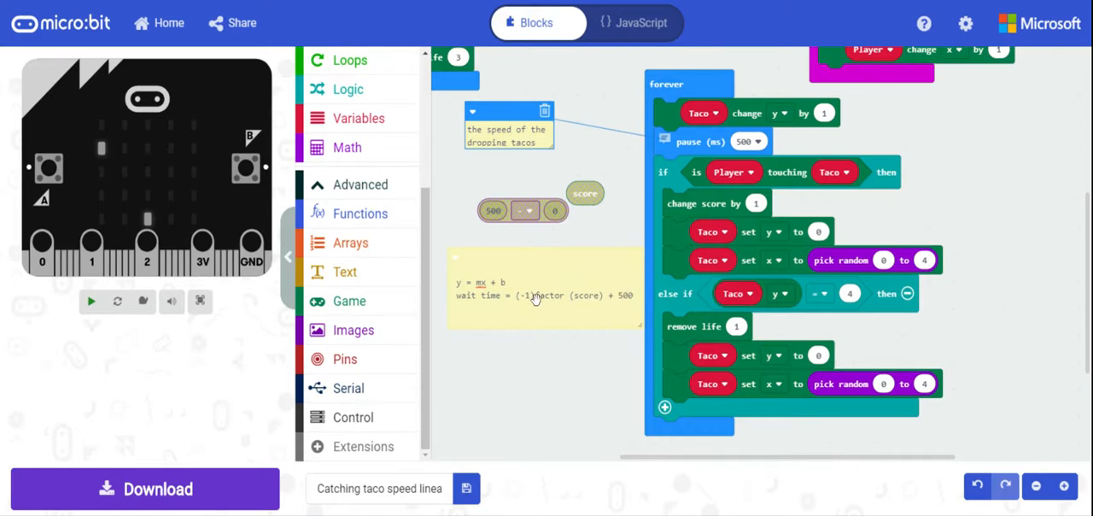
Step: Nest a multiplication so the pause is 500 − (1 × score), then run the simulator
left_click(347, 147)
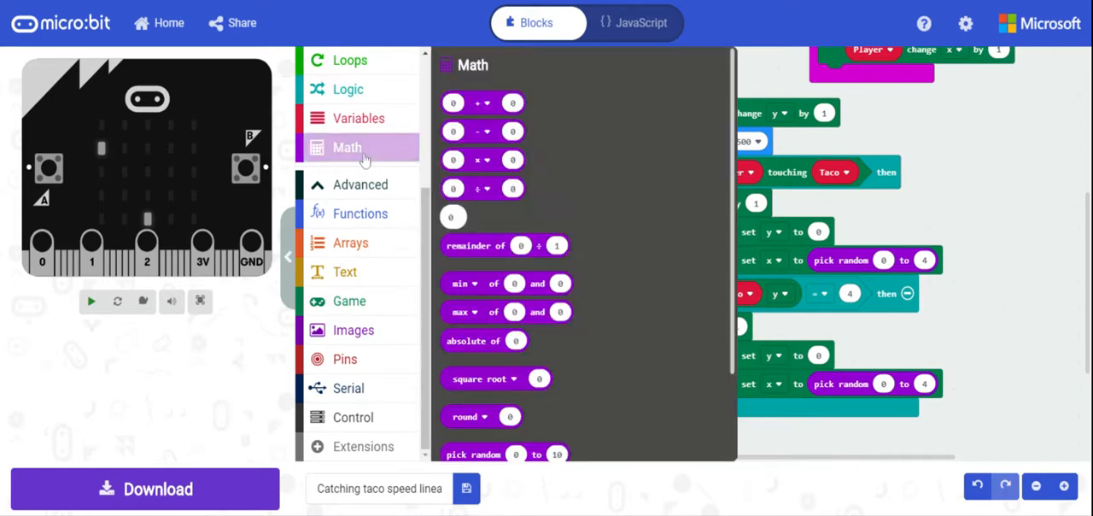
mouse_move(482, 160)
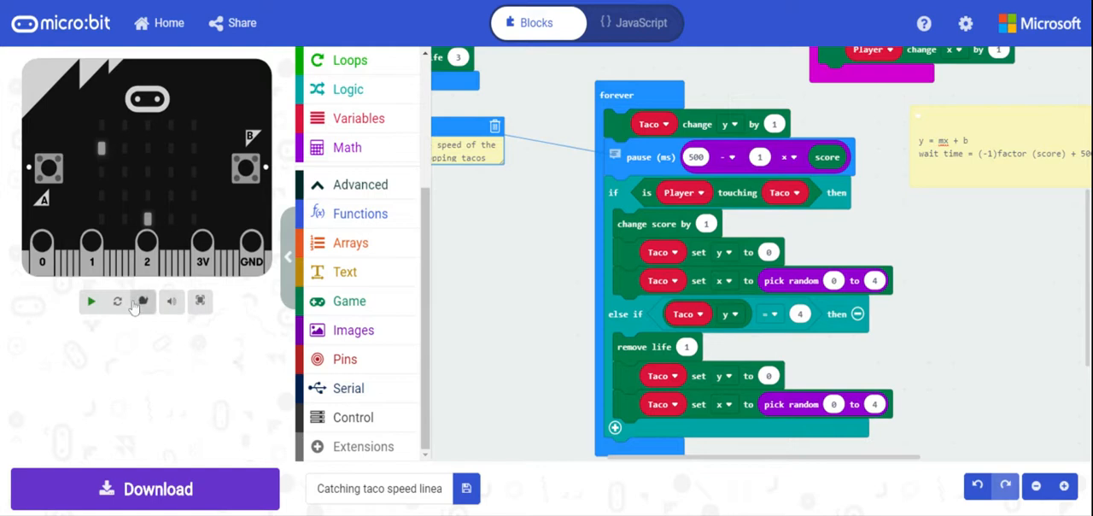
left_click(91, 301)
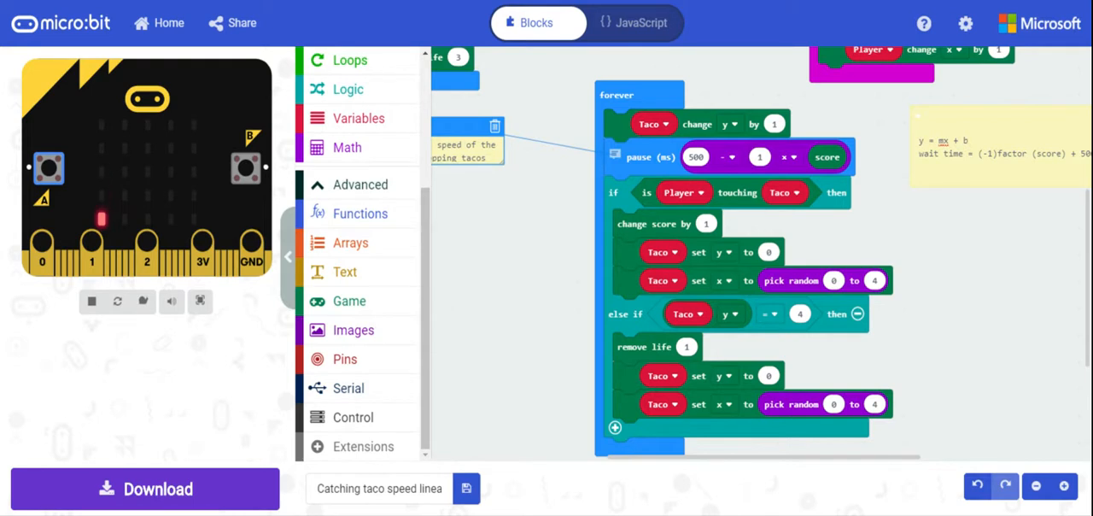
Step: Try the game's buttons, then change the score multiplier from 1 to 4
left_click(246, 167)
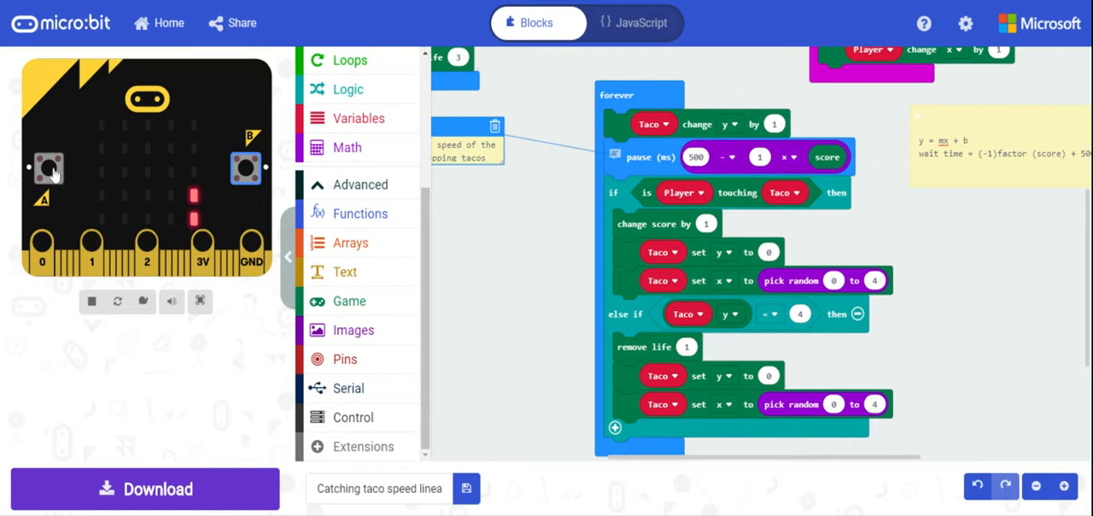
left_click(48, 167)
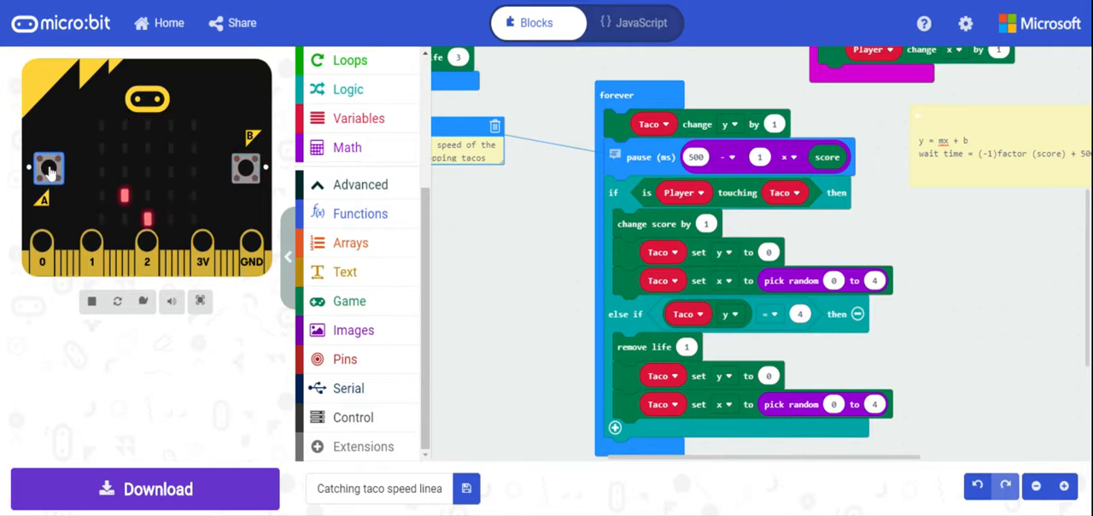
mouse_move(246, 168)
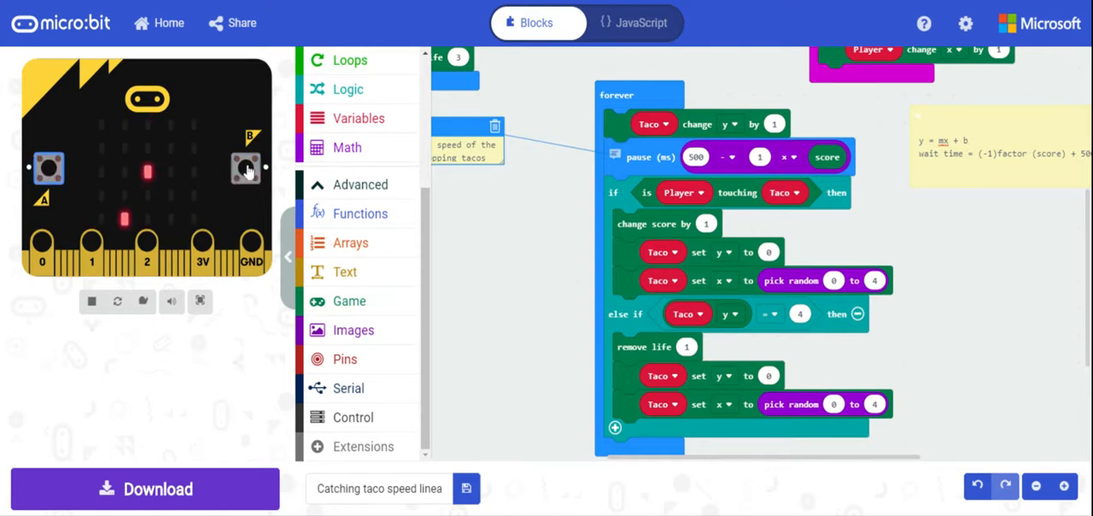
left_click(246, 167)
type("4")
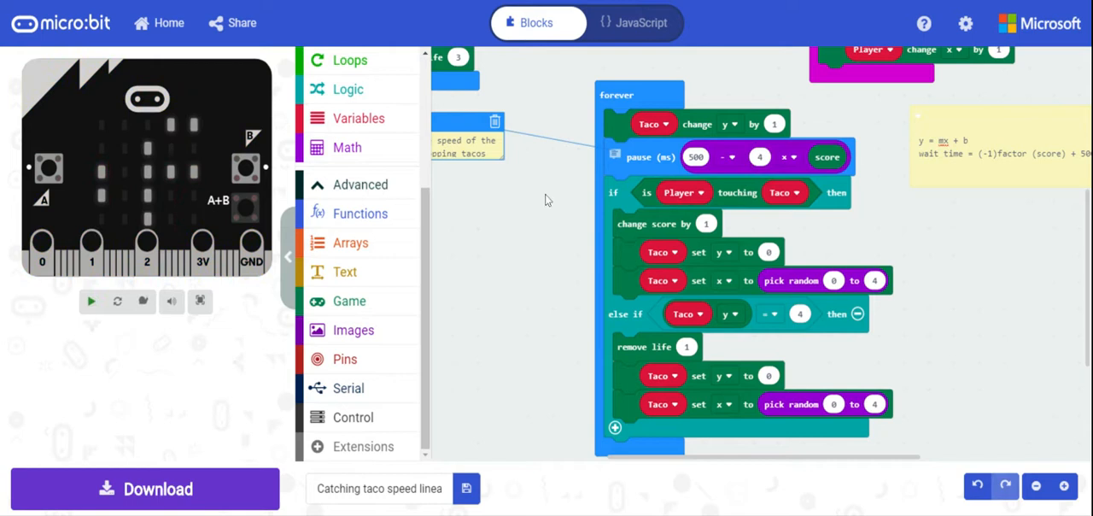
Step: Restart the simulator with the pause at 500 − 4 × score
left_click(90, 300)
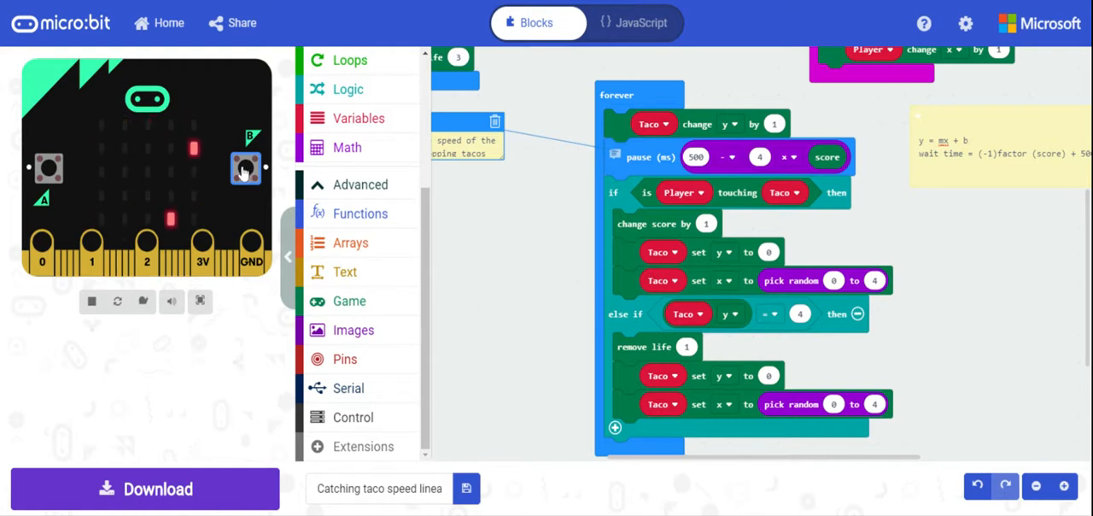
mouse_move(126, 181)
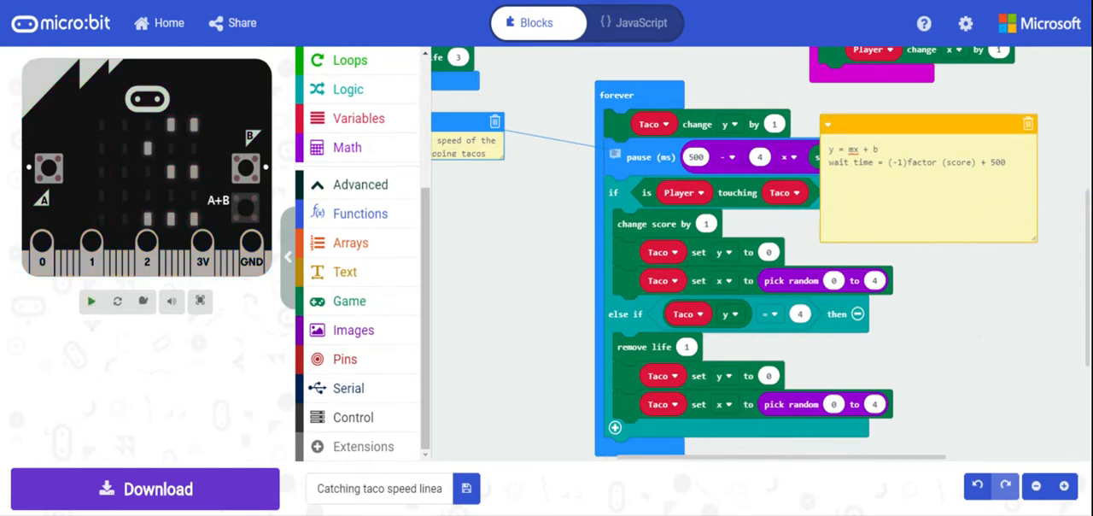
Step: Add worked lines to the comment: pause = 500 − (4 * 26) = 500 − 104 = 396
left_click(90, 301)
type("pause =")
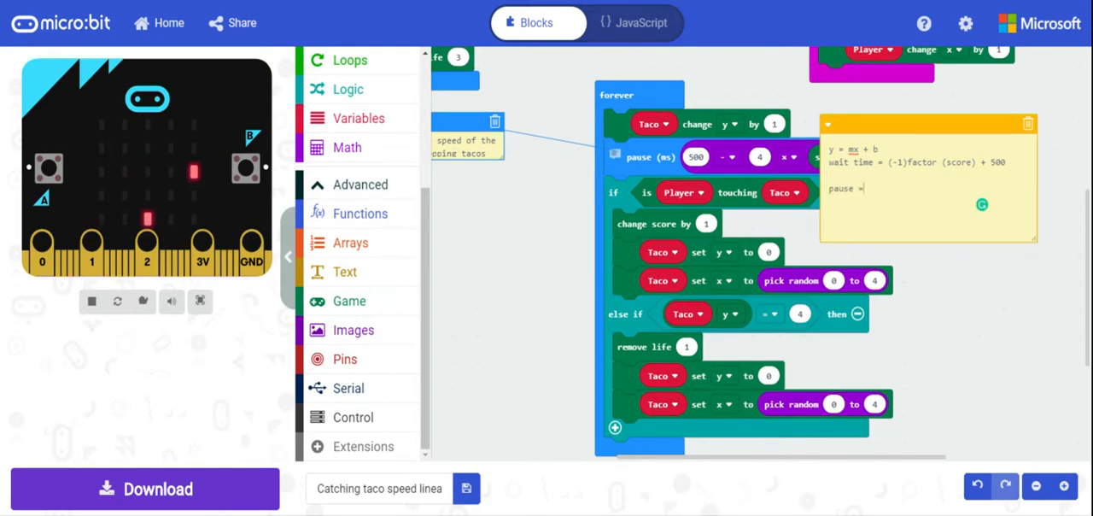
type("500 - (F * score")
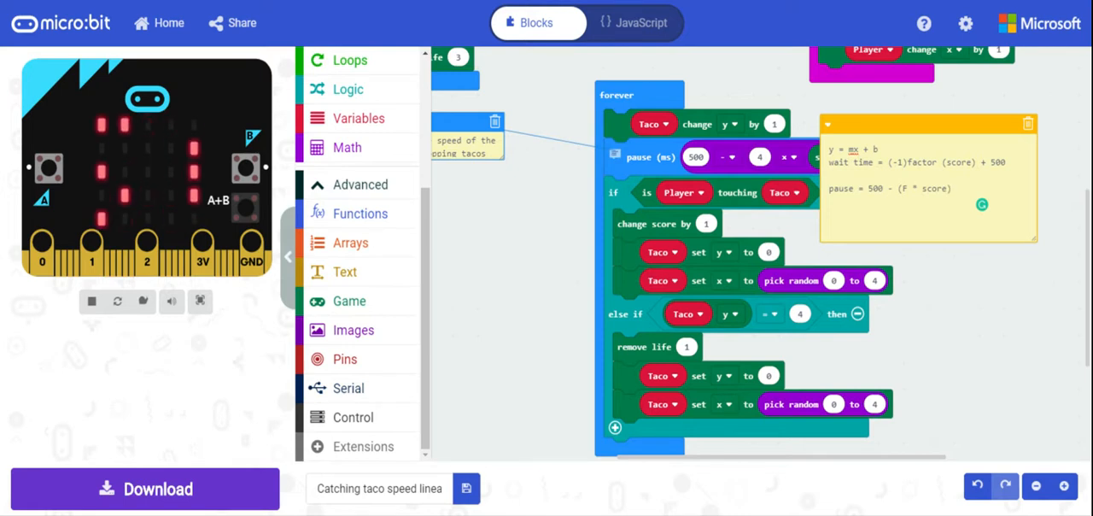
type("puase")
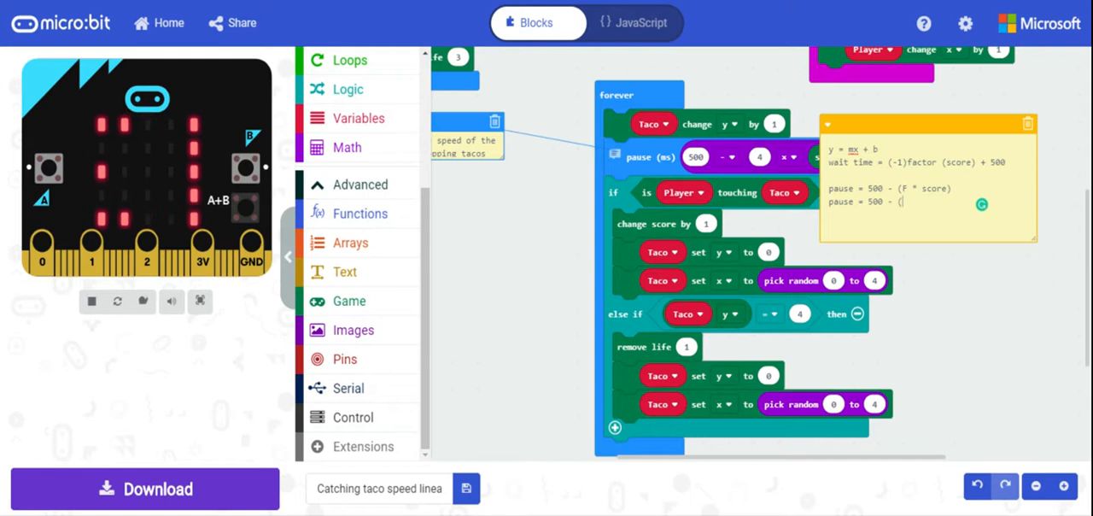
type("26")
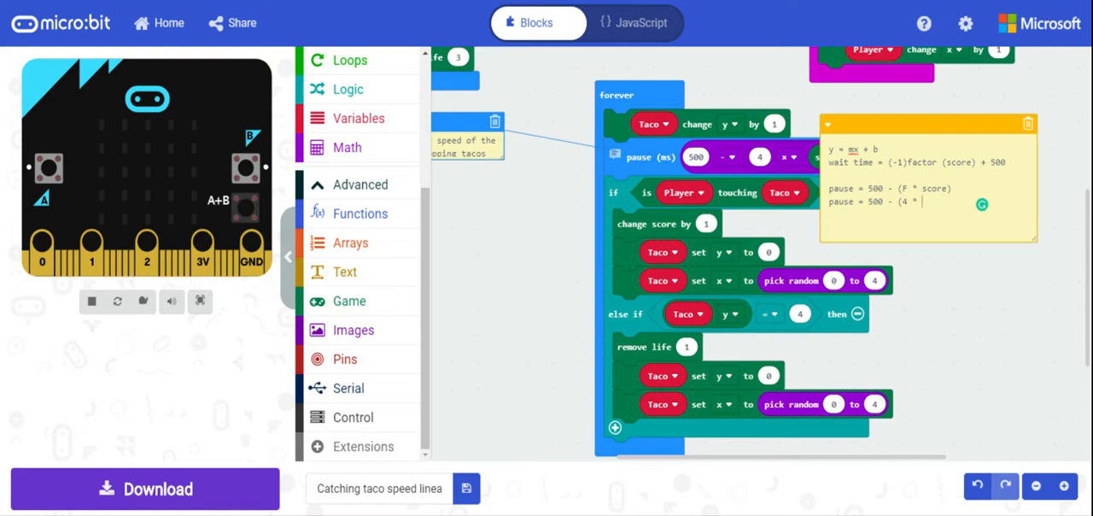
type("26)")
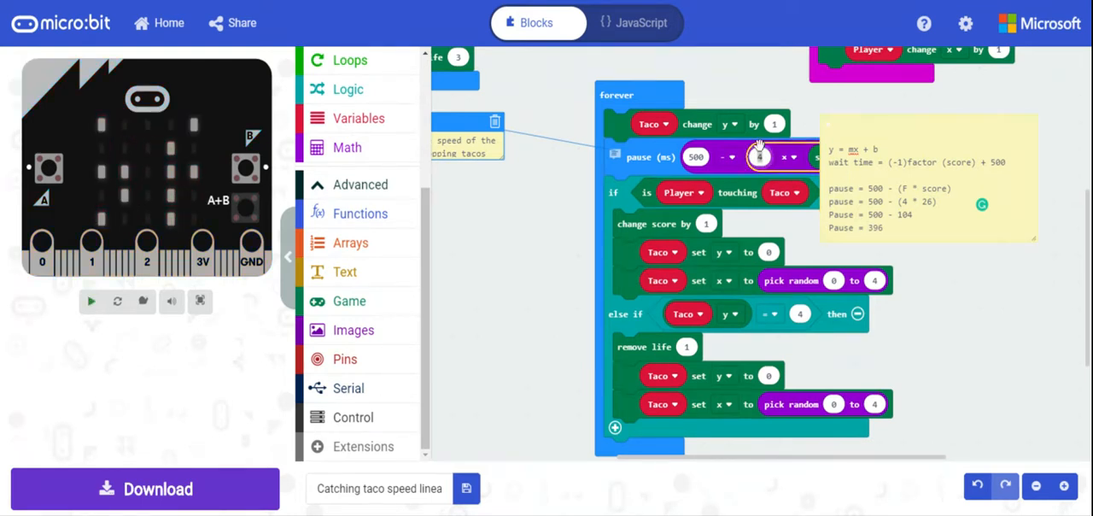
Step: Run the program again in the simulator with the new pause value
left_click(91, 300)
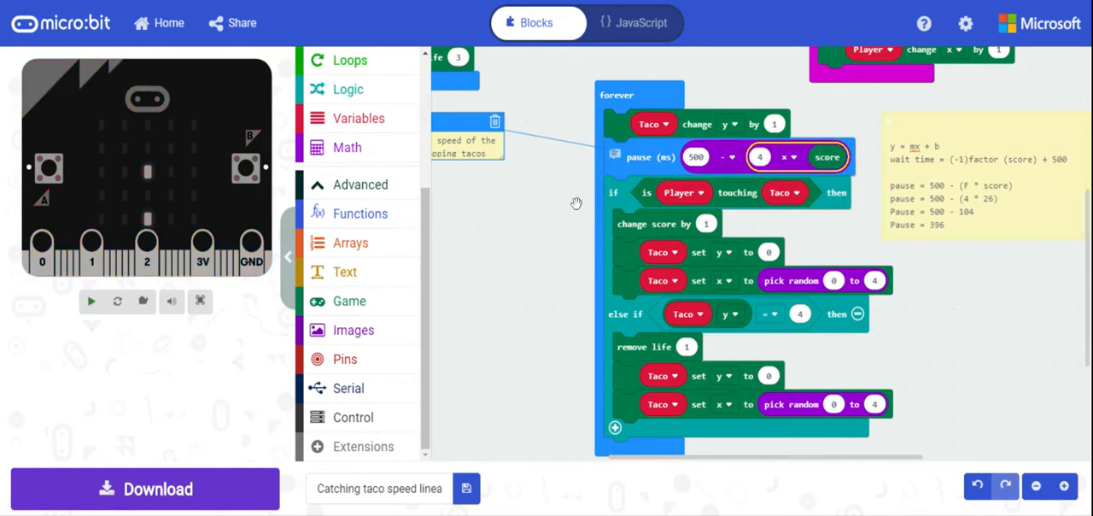
left_click(347, 147)
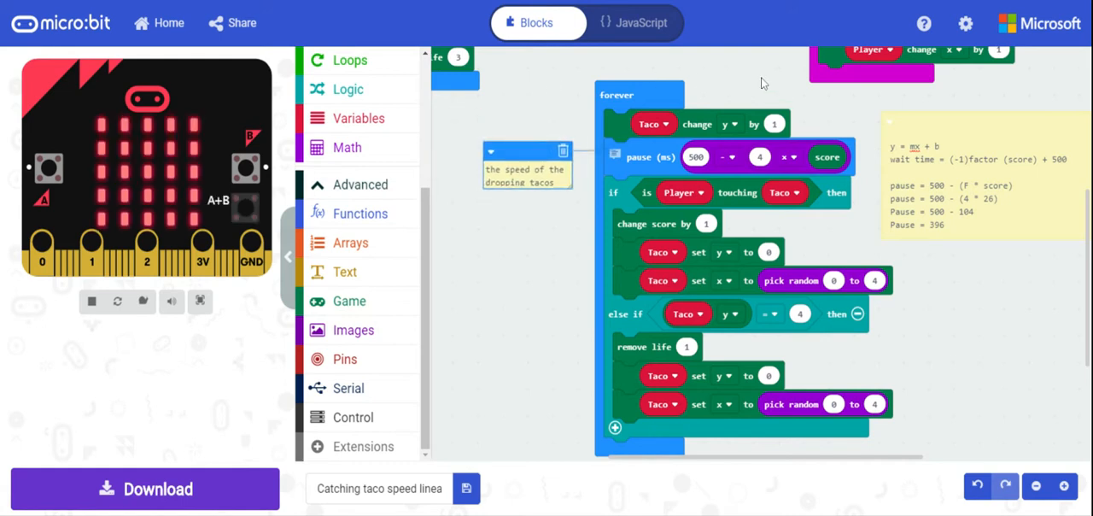
mouse_move(494, 62)
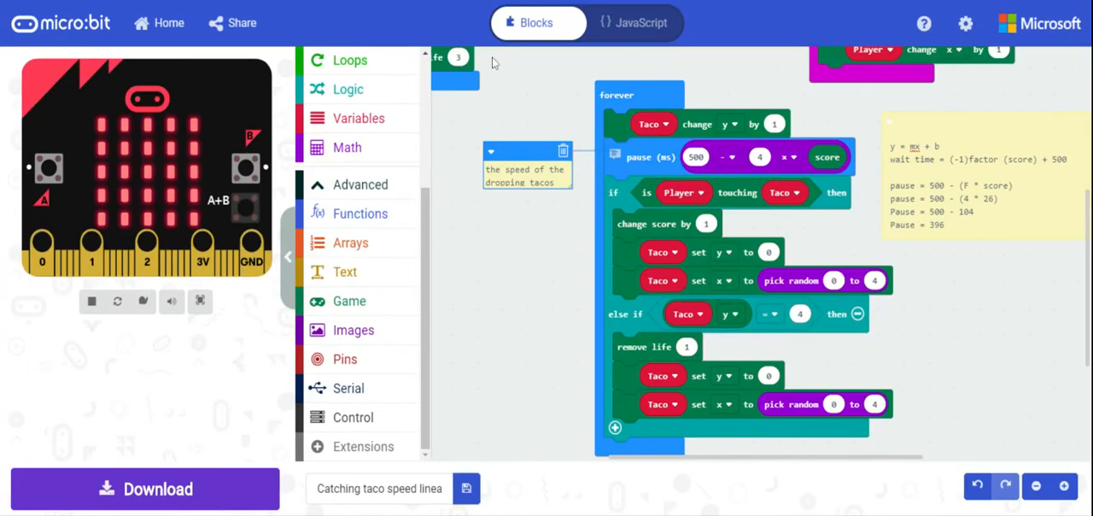